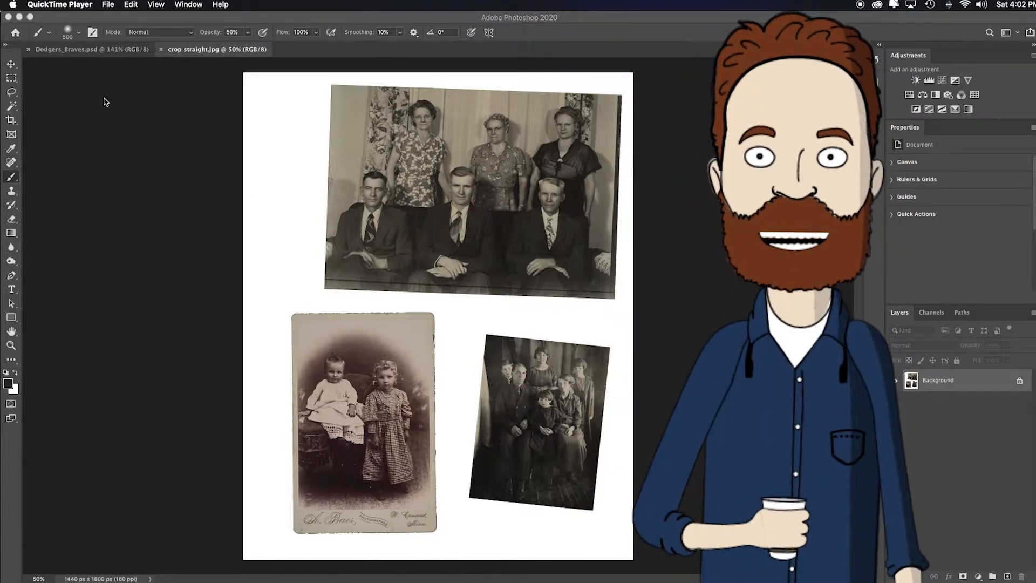
mouse_move(194, 148)
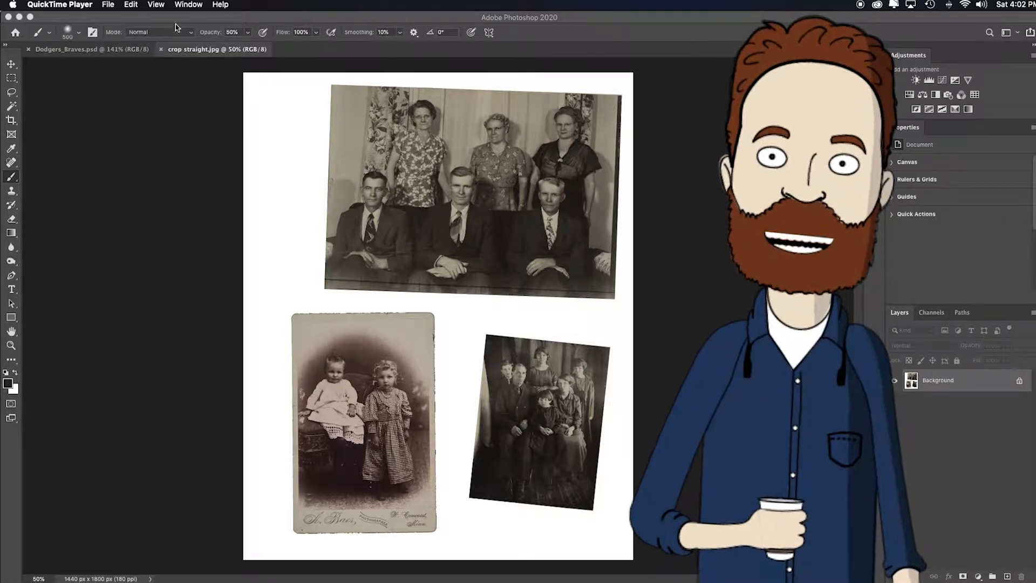
Run File > Automate > Crop and Straighten Photos, then compare the original scan with the two-children portrait
click(84, 5)
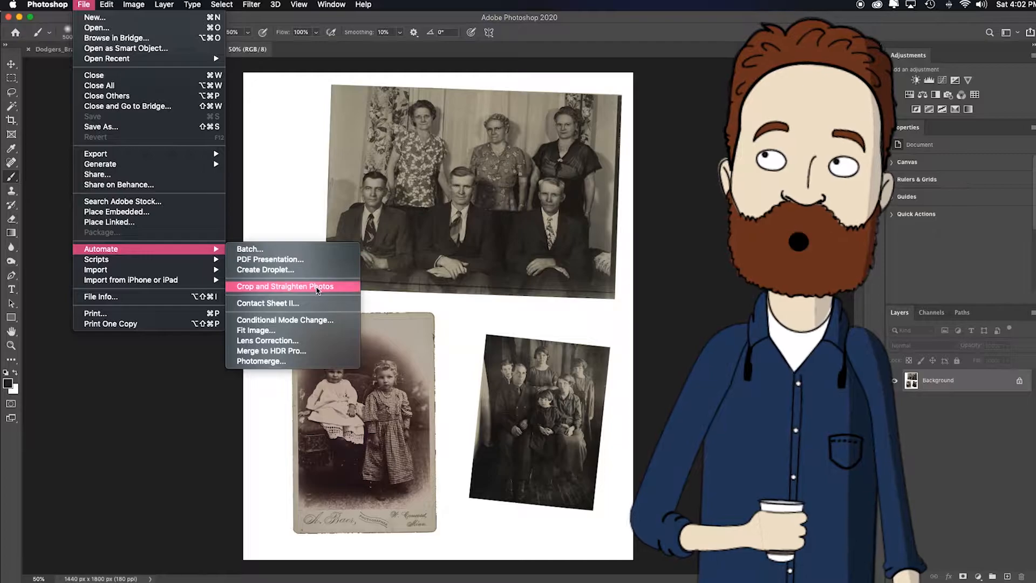
mouse_move(301, 87)
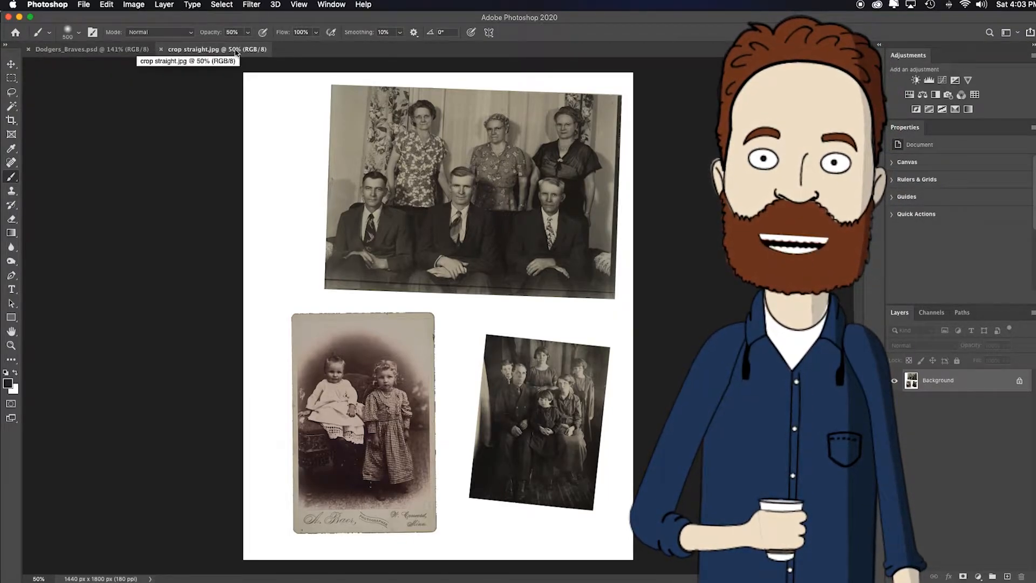
click(83, 4)
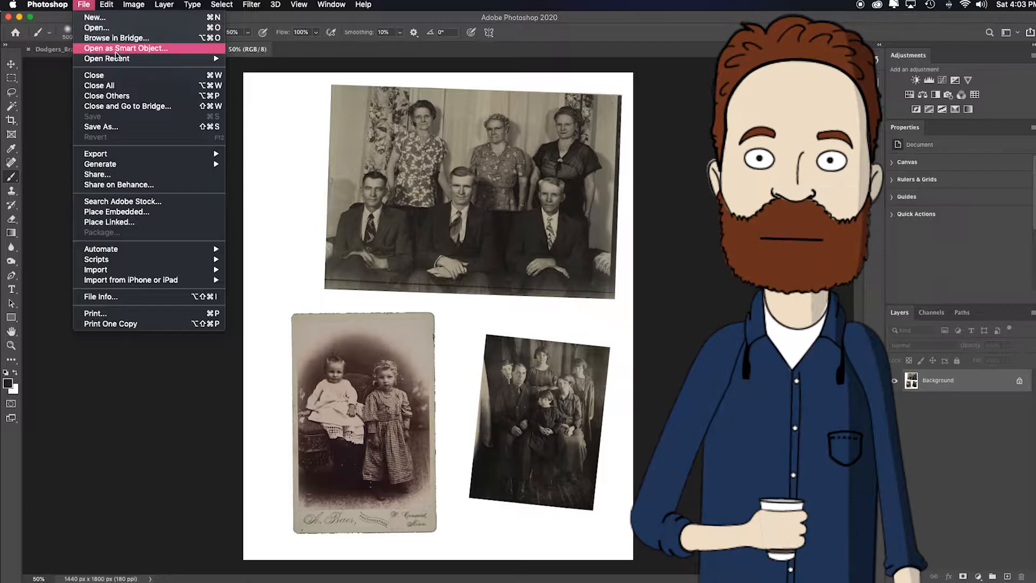
mouse_move(100, 248)
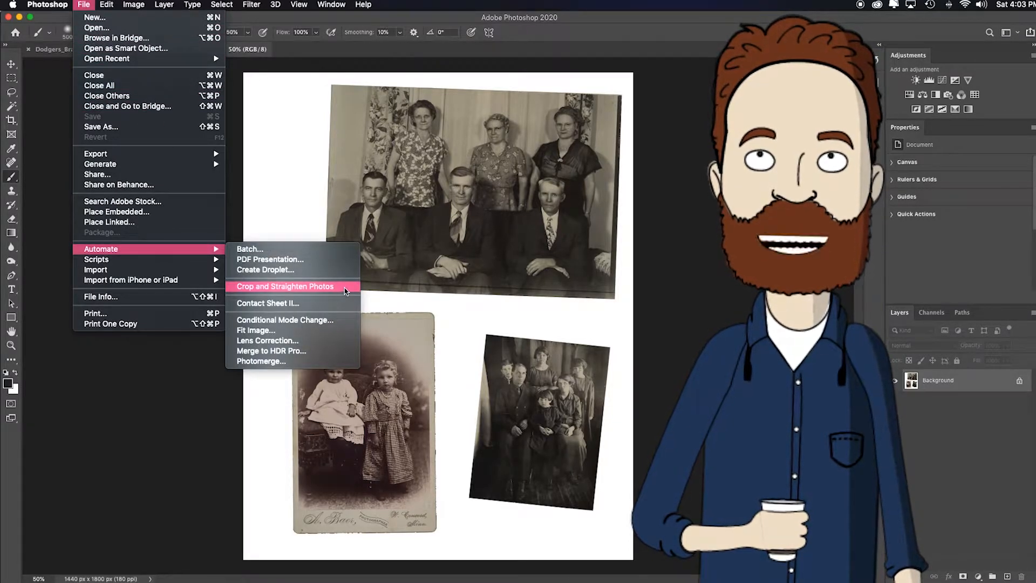
click(284, 286)
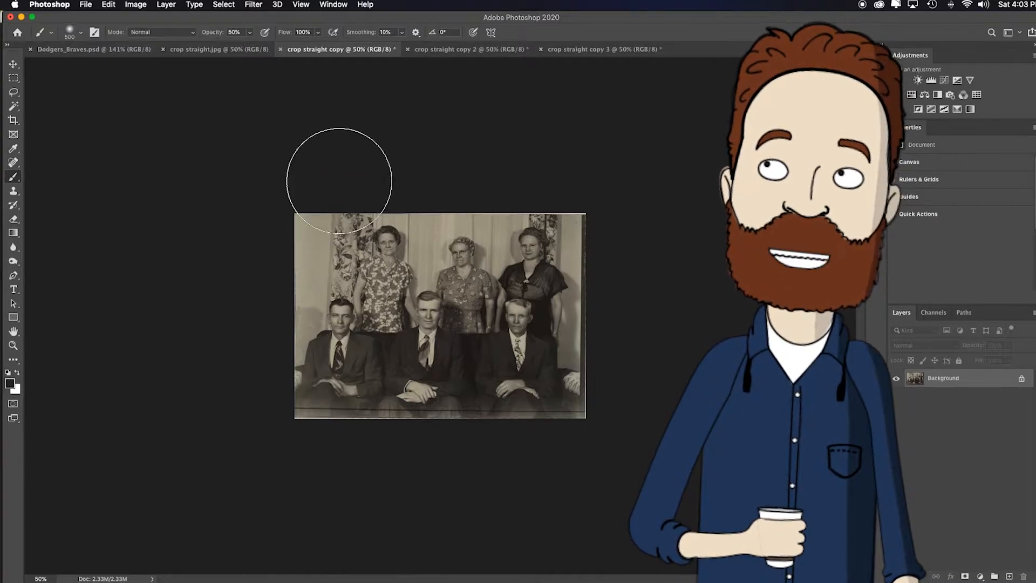
click(218, 49)
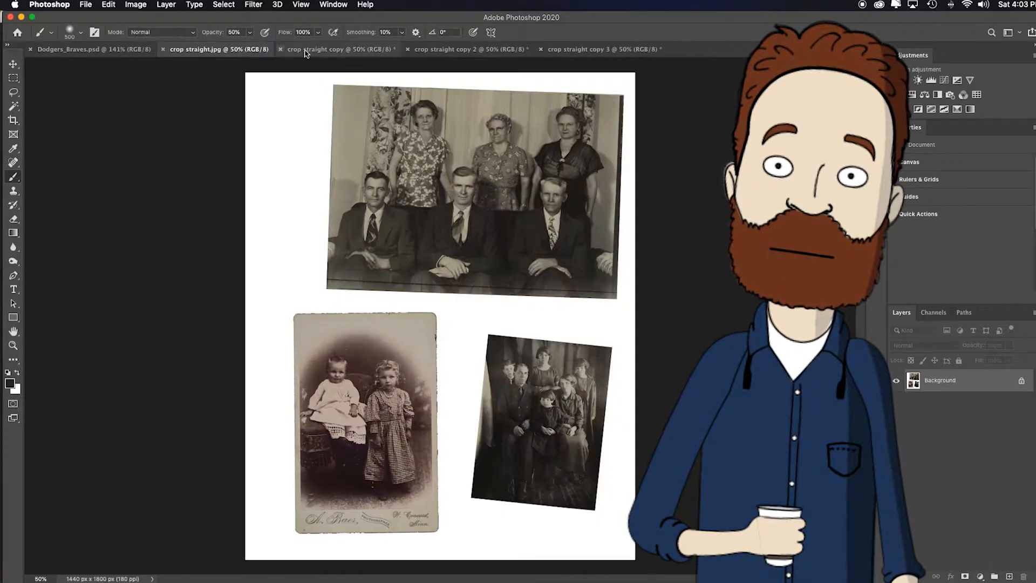
click(470, 49)
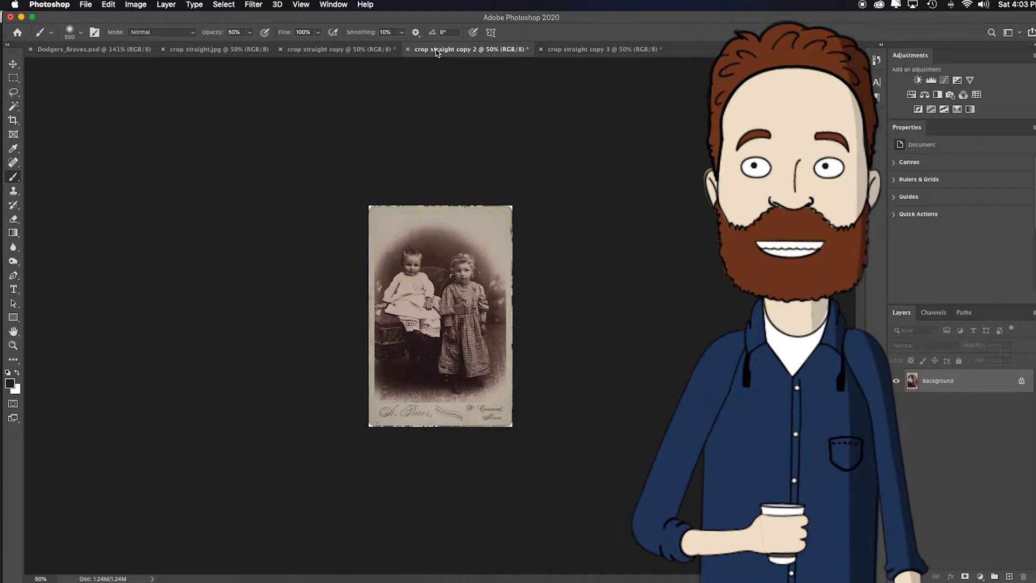